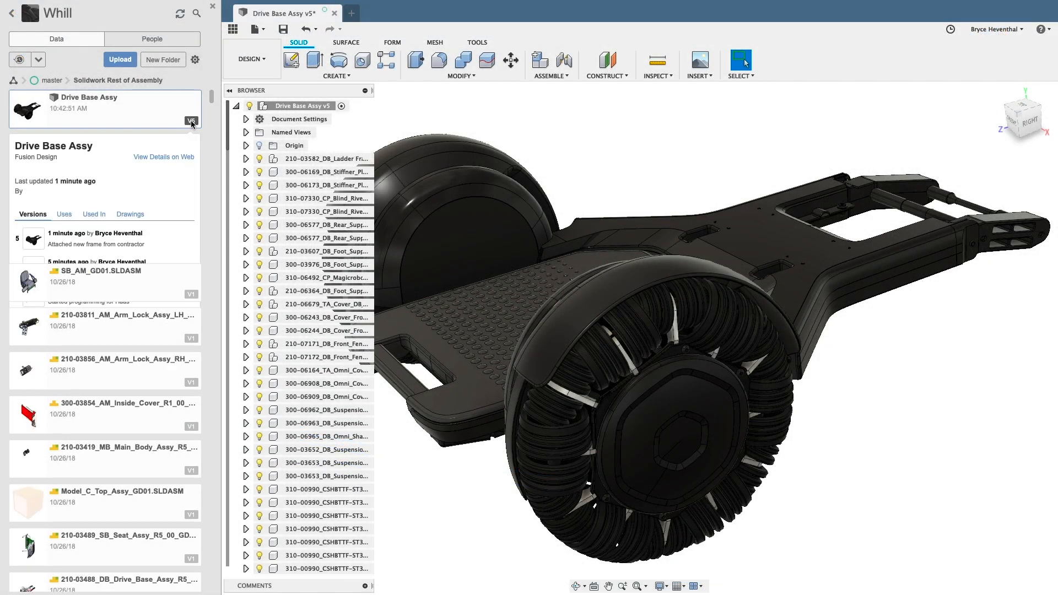
Step: Check where the Drive Base Assy is used, then save a version titled 'Fully Assembled Base Assembly'
left_click(93, 214)
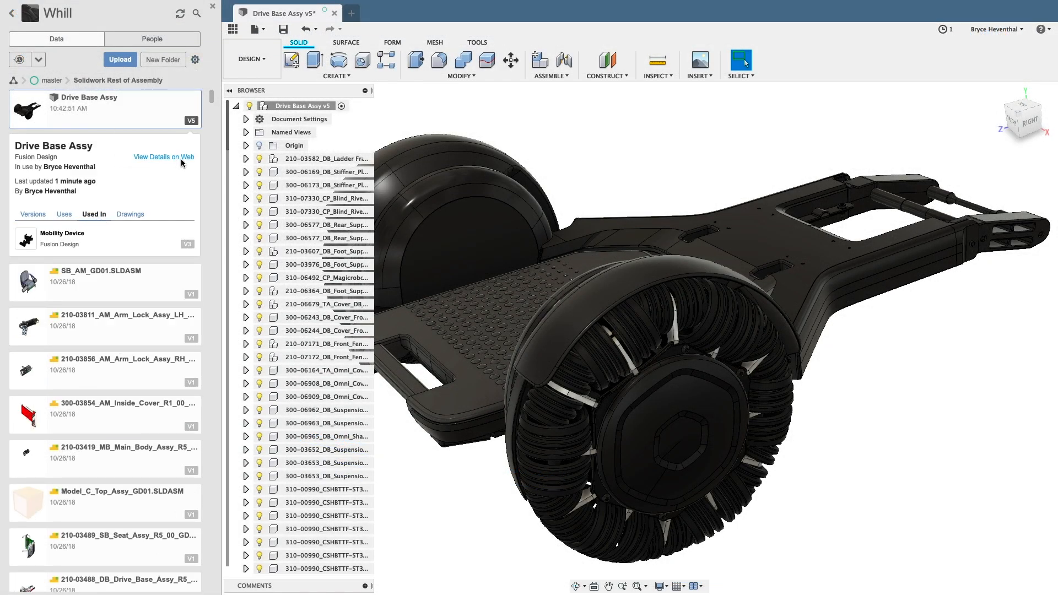
left_click(282, 29)
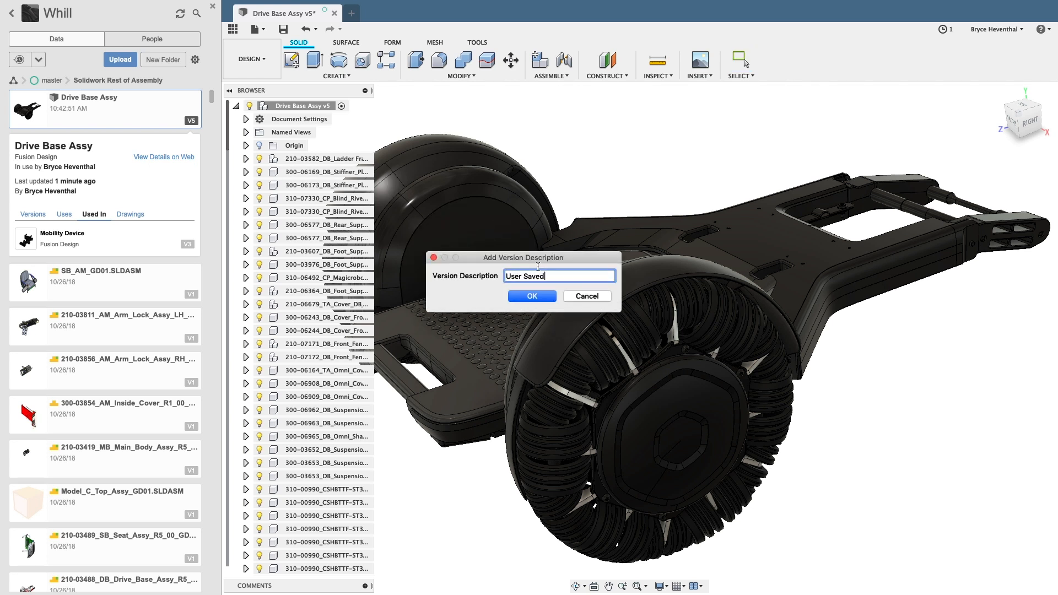
type("F")
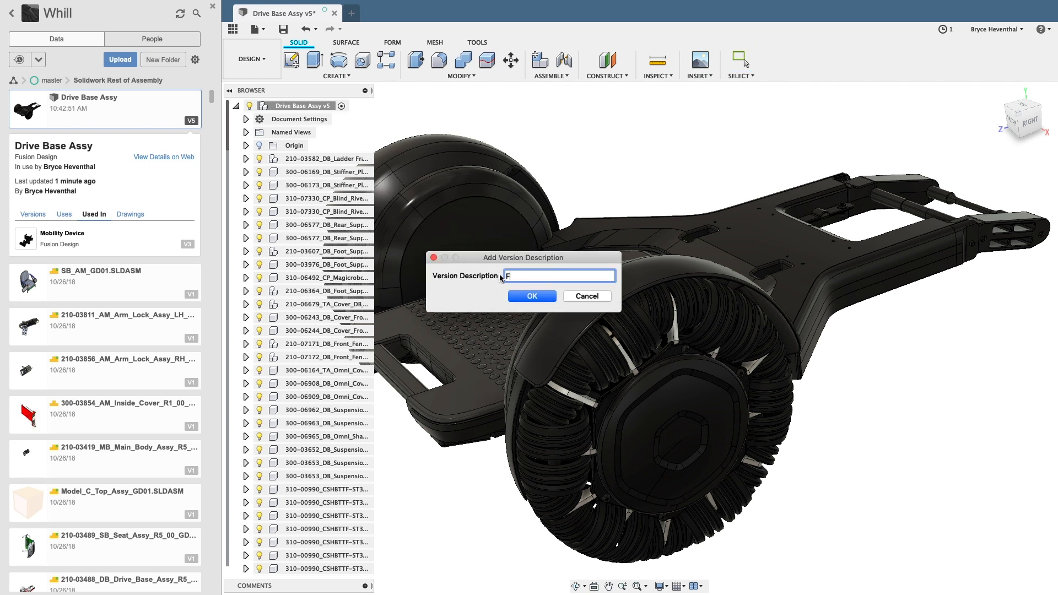
type("Fully Assembled Base Assembly")
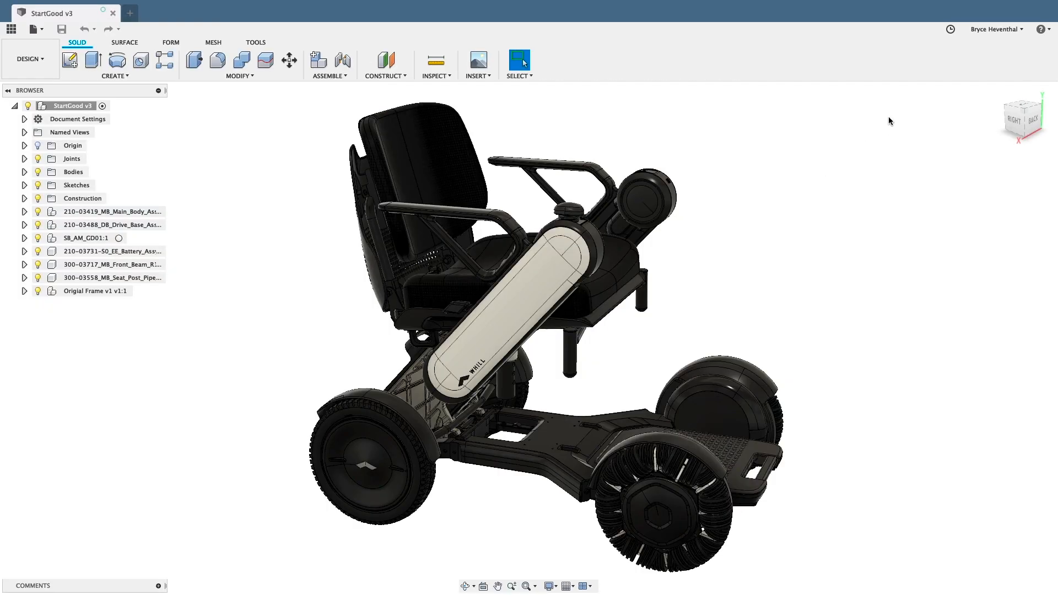
Step: Flip the Working Online toggle in the Job Status menu to Working Offline
left_click(950, 29)
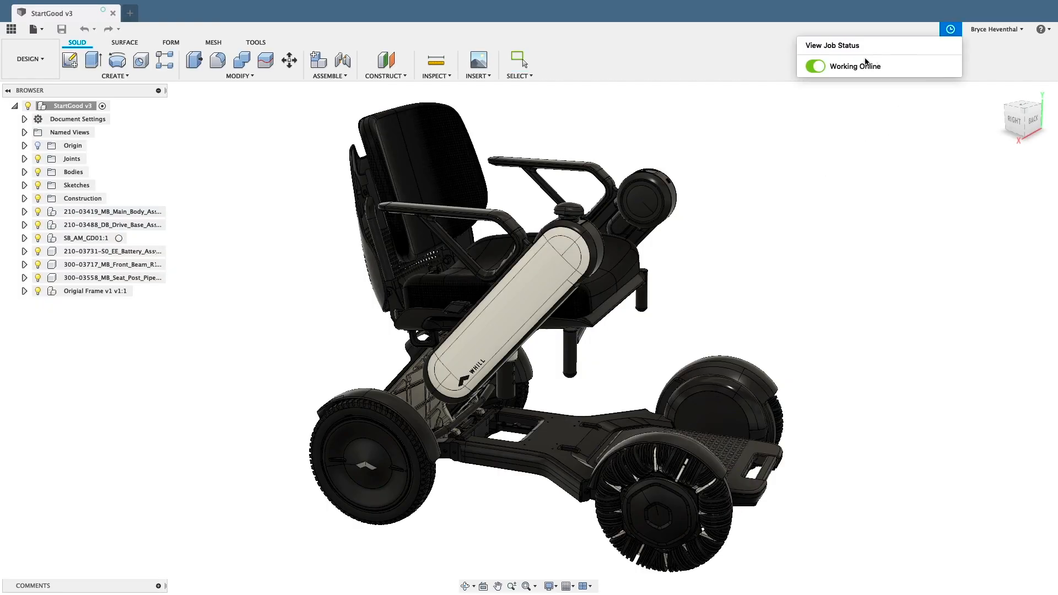
left_click(813, 66)
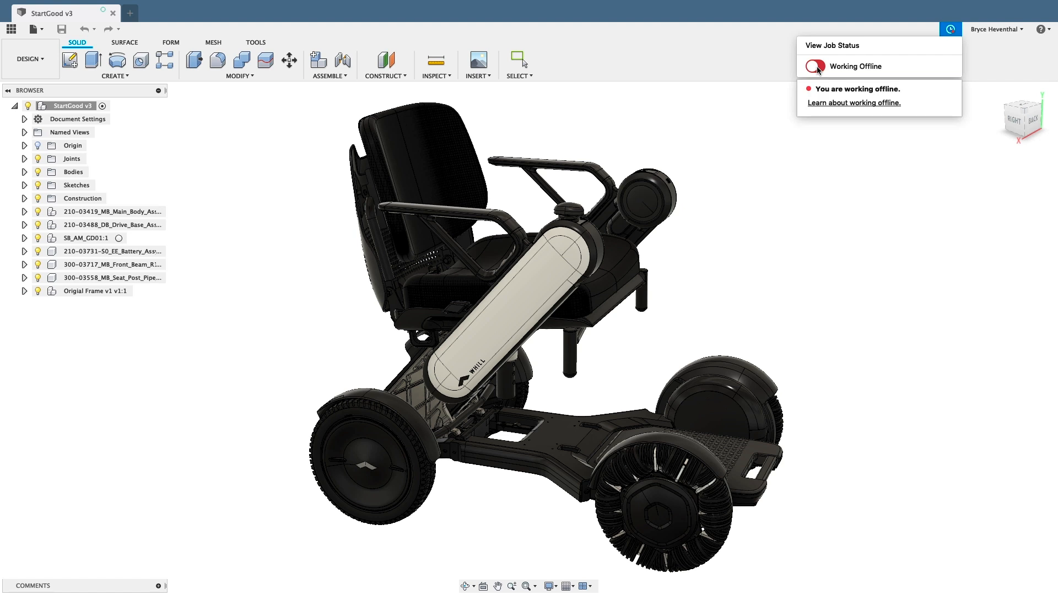